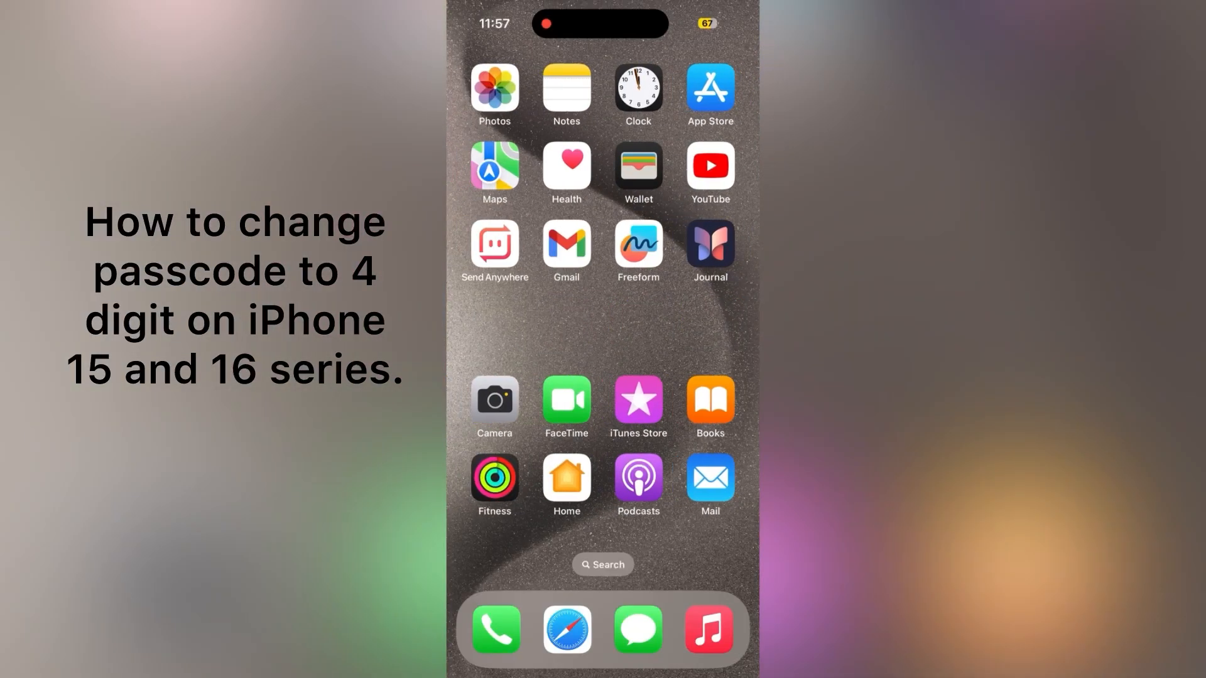
# Swipe left through the Home Screen pages to reach the page with Settings
pyautogui.hscroll(-3)
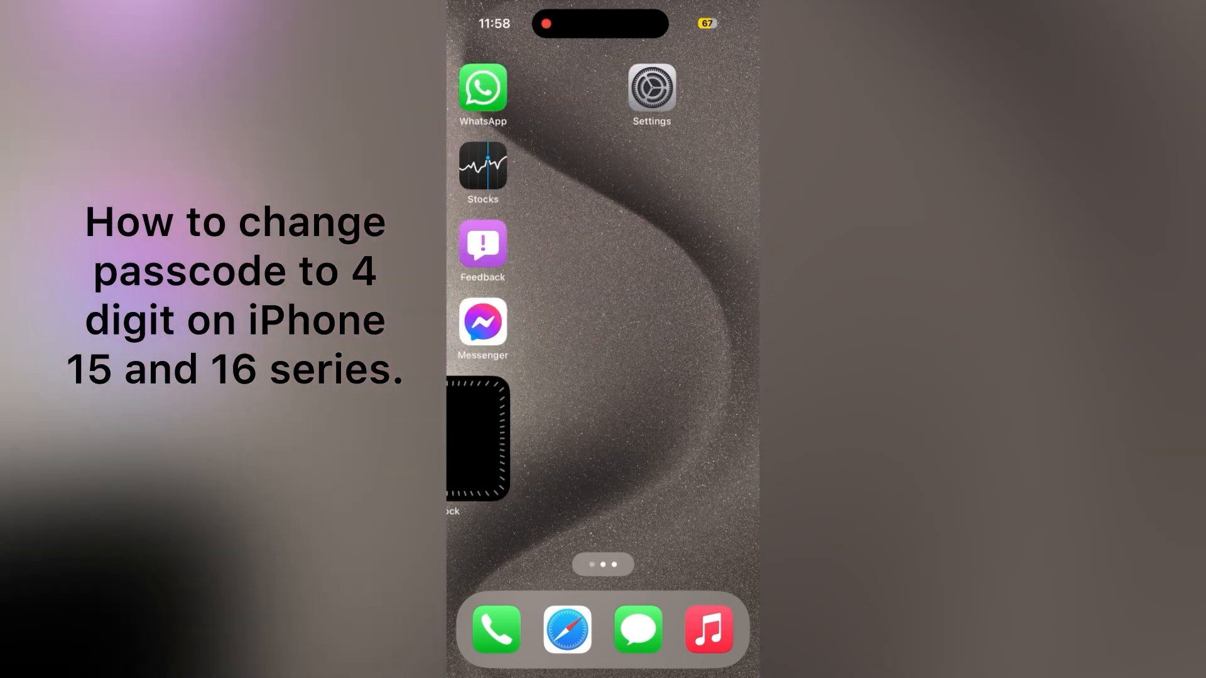
pyautogui.hscroll(-3)
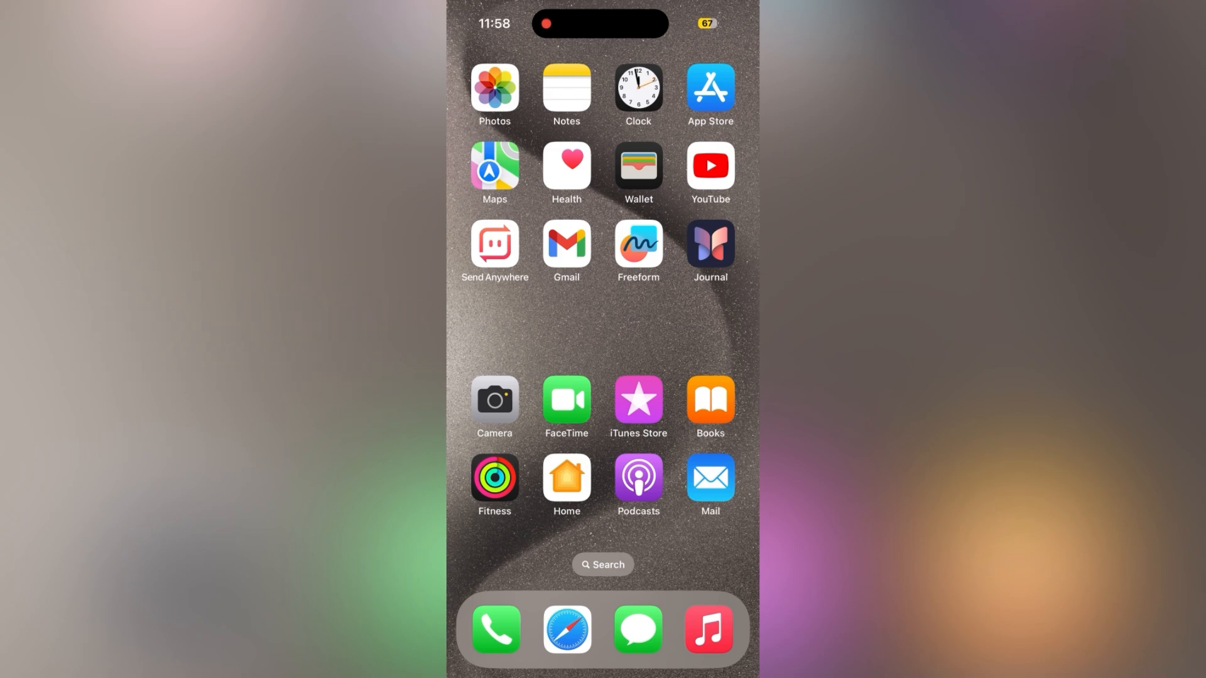
pyautogui.hscroll(-3)
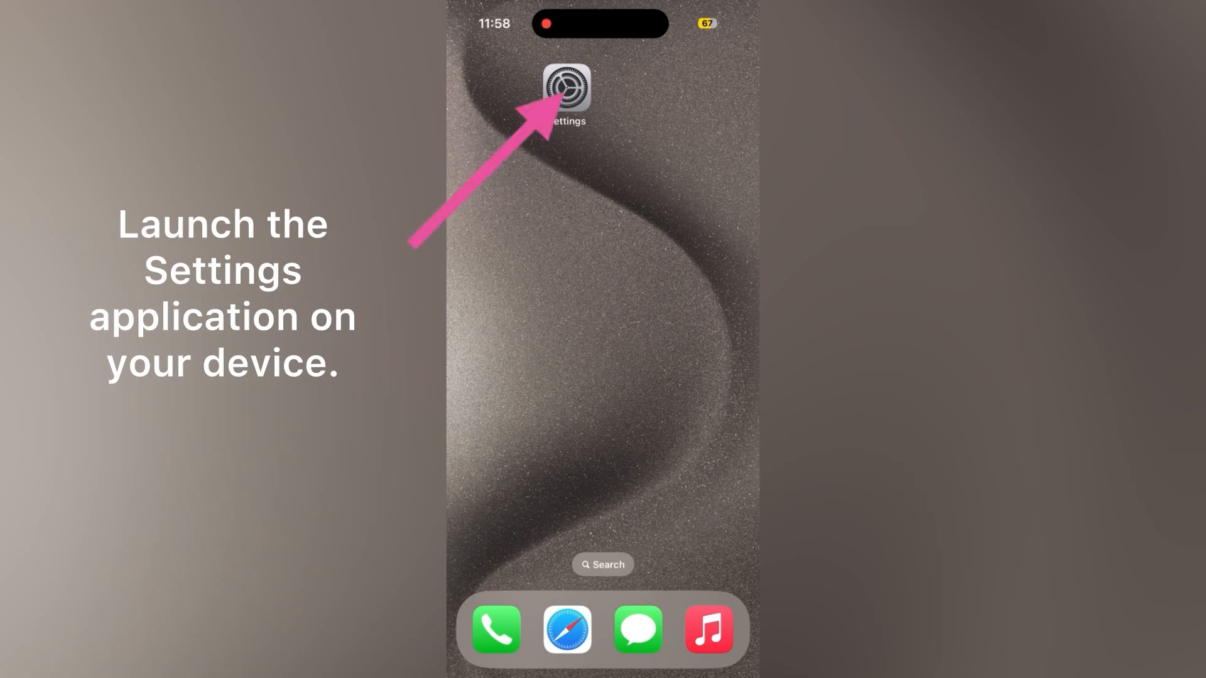
# Launch Settings and scroll down to the Face ID & Passcode entry
pyautogui.click(566, 86)
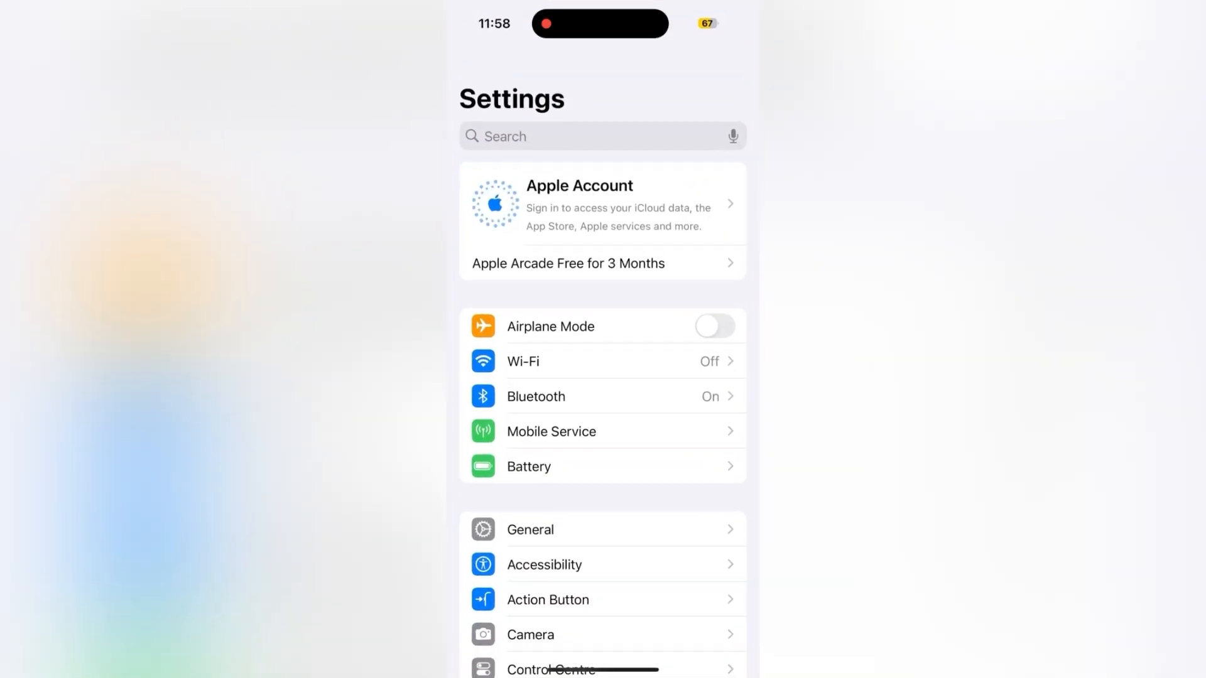
pyautogui.scroll(-3)
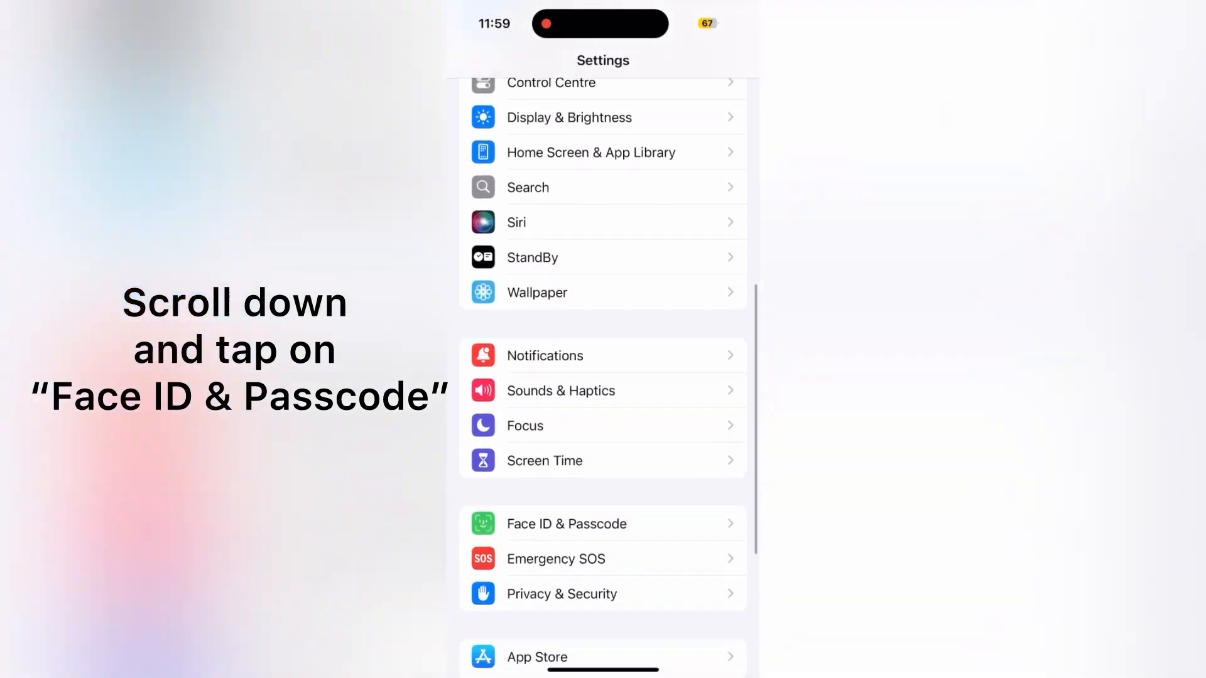
pyautogui.scroll(-3)
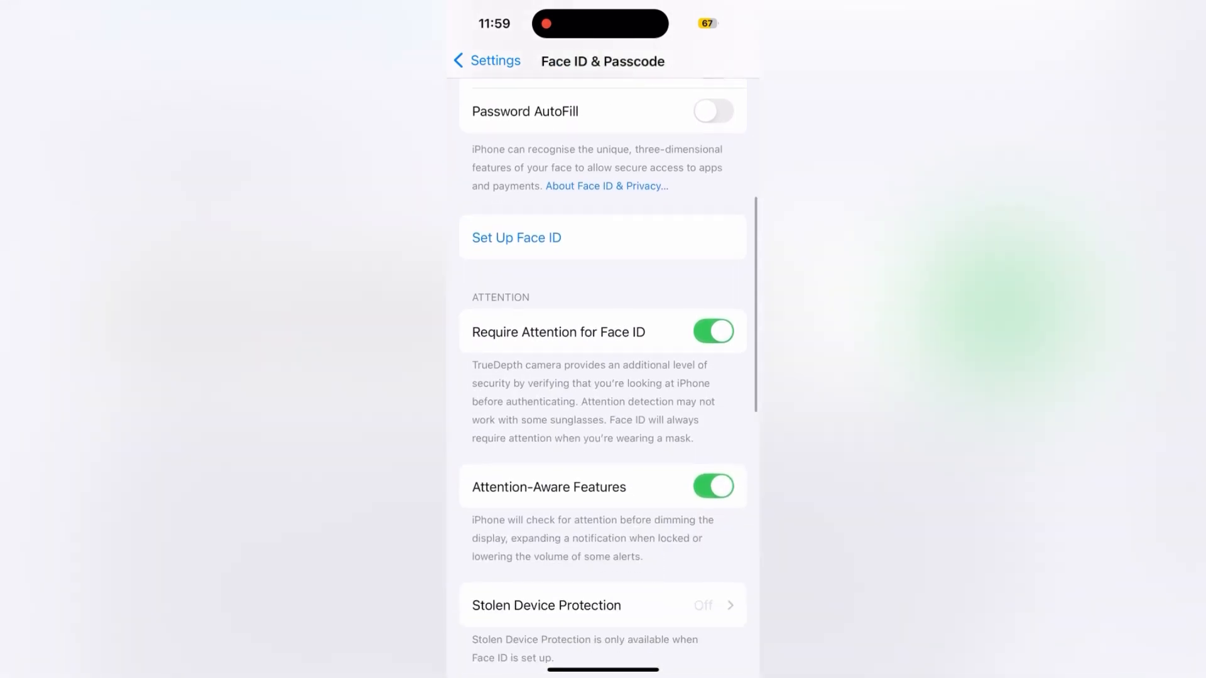
# Scroll the Face ID & Passcode page and start Change Passcode
pyautogui.scroll(-3)
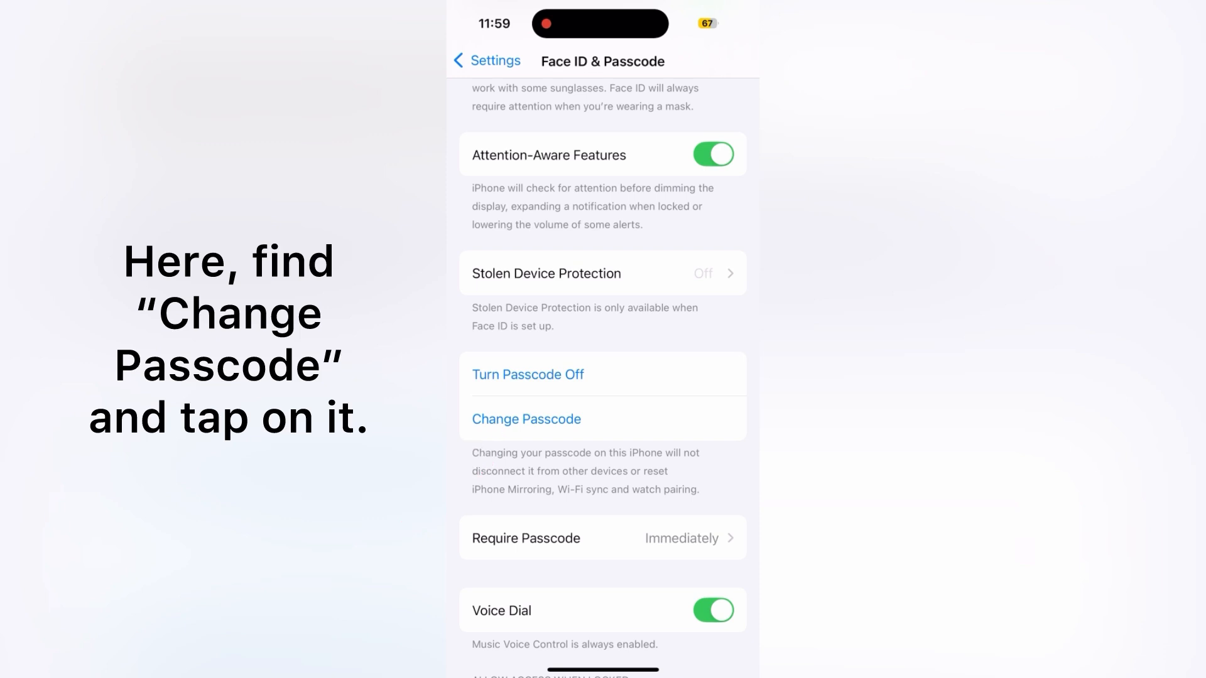
pyautogui.click(526, 419)
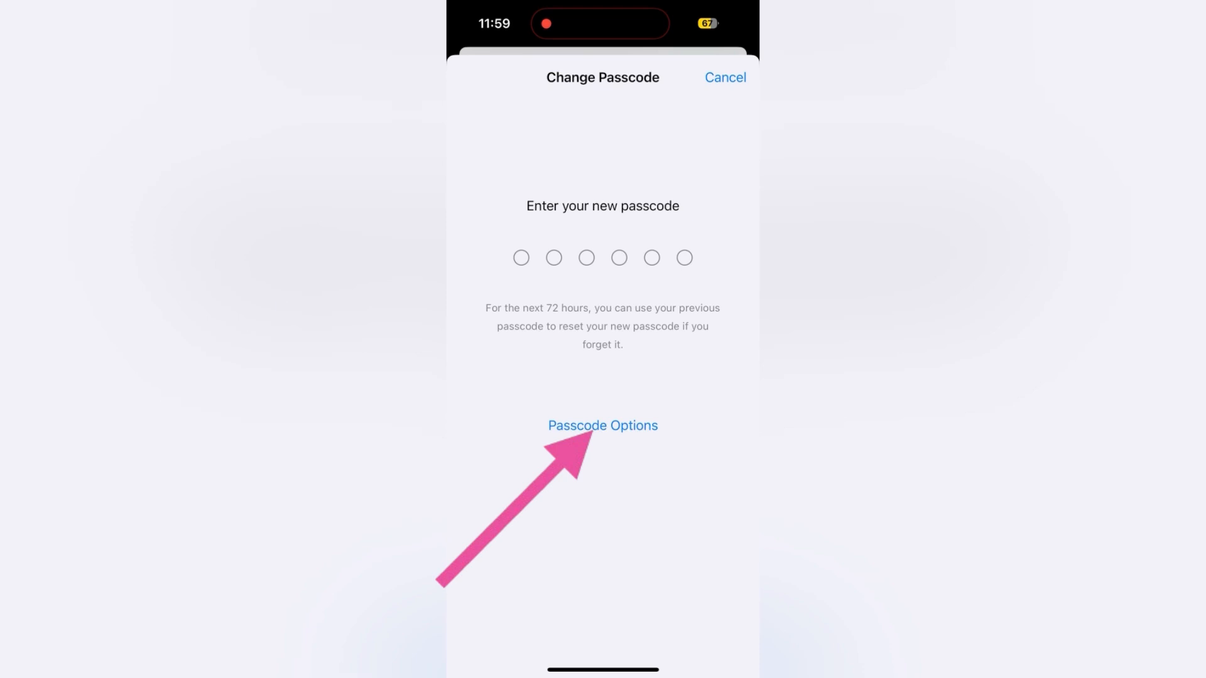
# Switch to a 4-Digit Numeric Code and accept the easy-to-guess warning with Use Anyway
pyautogui.click(602, 425)
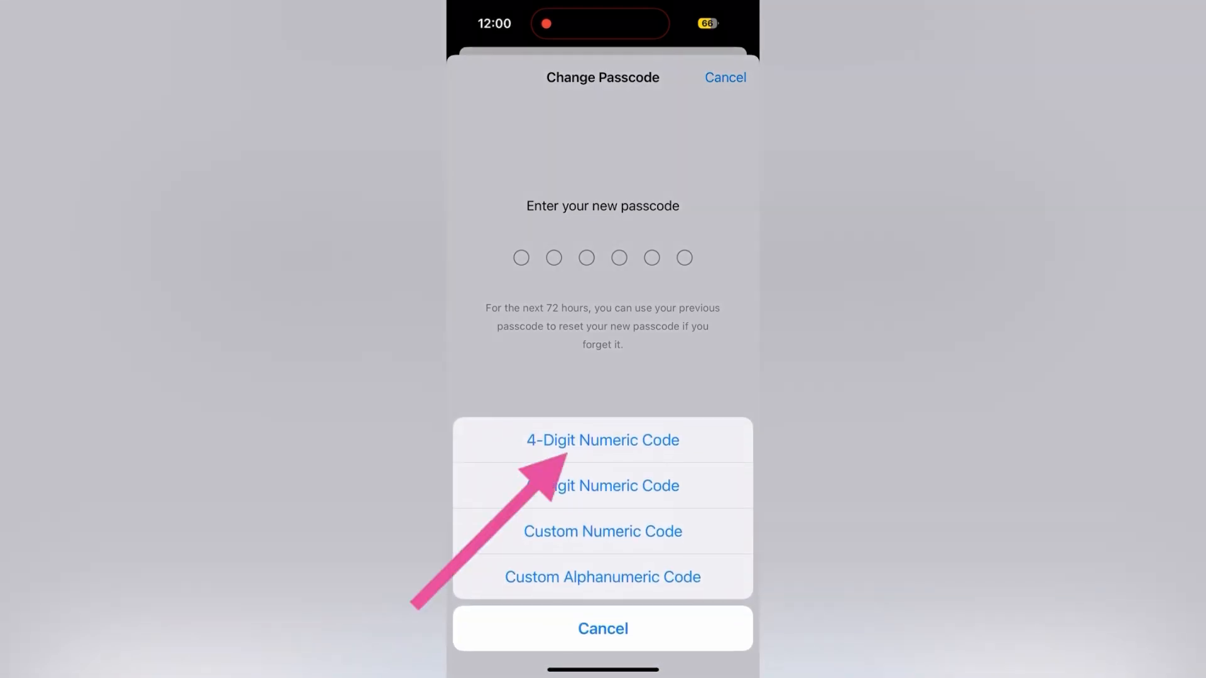
pyautogui.click(602, 439)
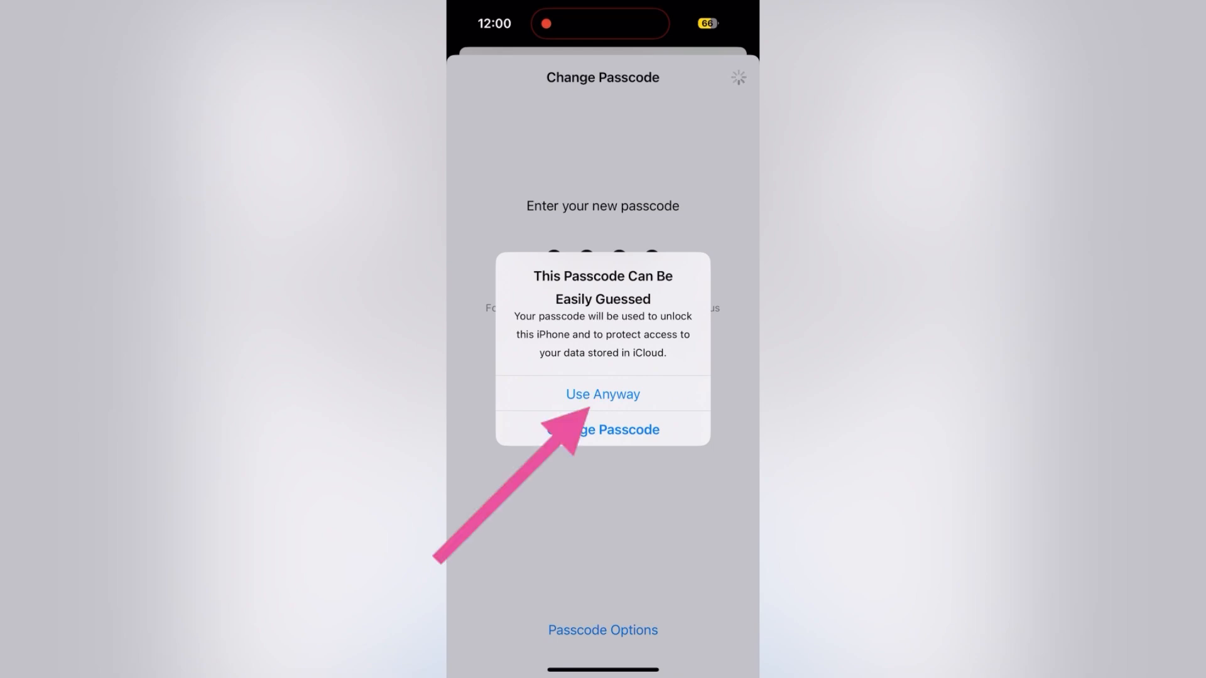
pyautogui.click(602, 393)
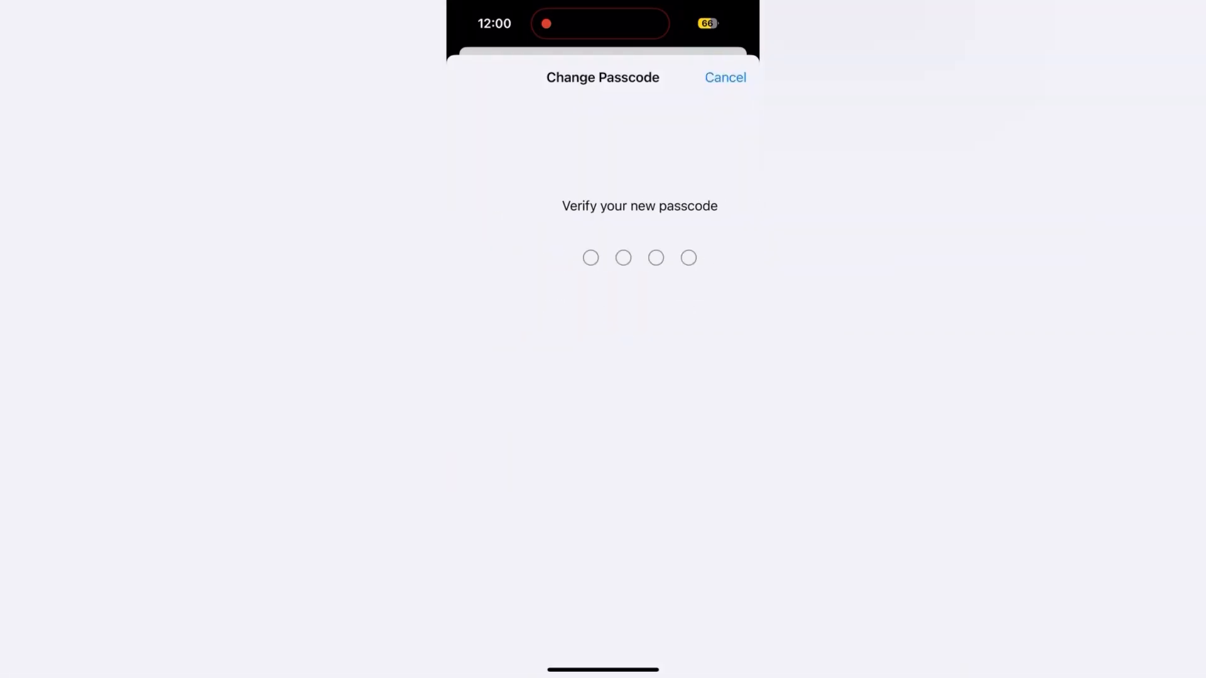